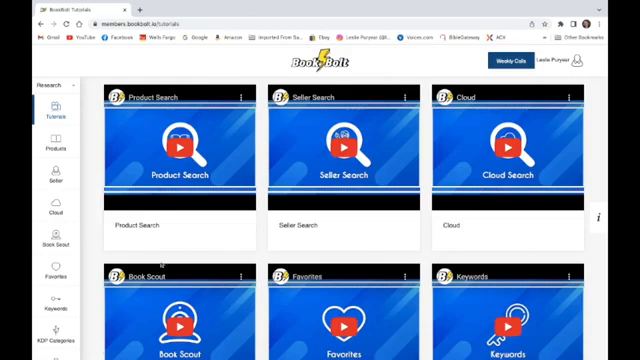
{"action": "mouse_move", "coordinate": [211, 224]}
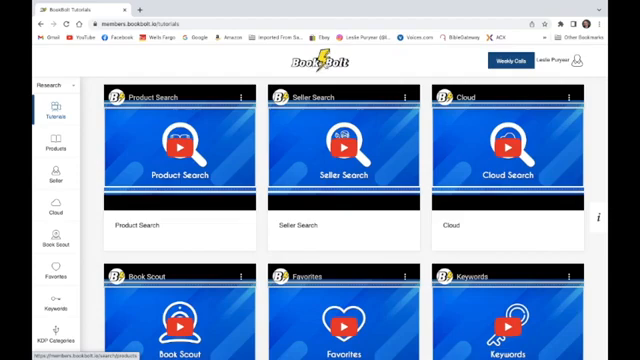
{"action": "mouse_move", "coordinate": [318, 130]}
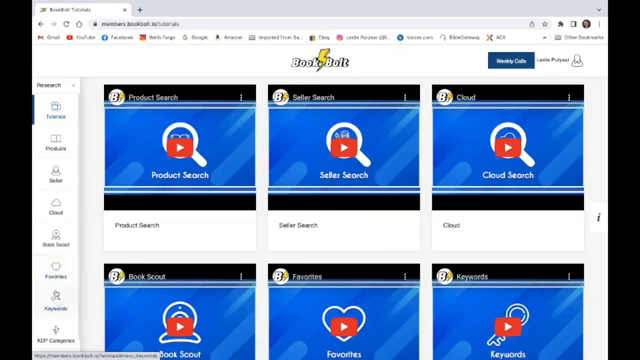
{"action": "mouse_move", "coordinate": [56, 243]}
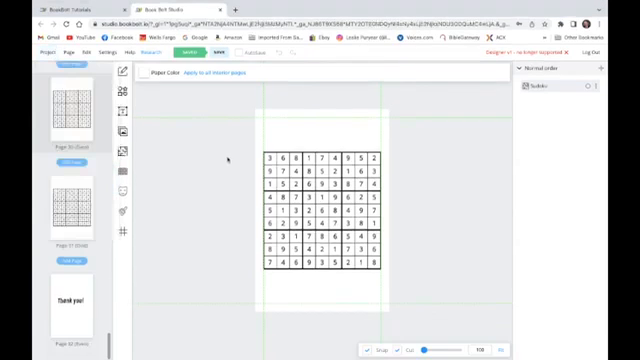
Step: Scroll through the Sudoku book's puzzle, Solutions divider and thank-you pages
{"action": "scroll", "scroll_direction": "down", "scroll_amount": 3}
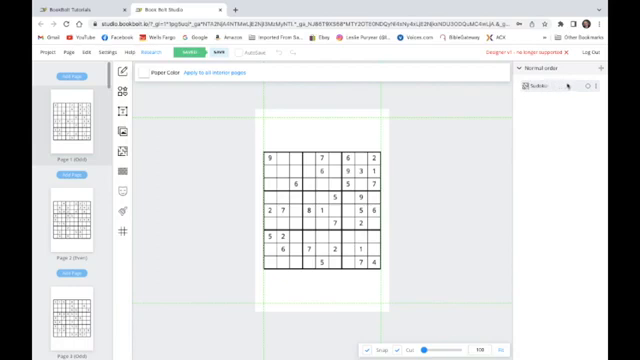
{"action": "mouse_move", "coordinate": [570, 89]}
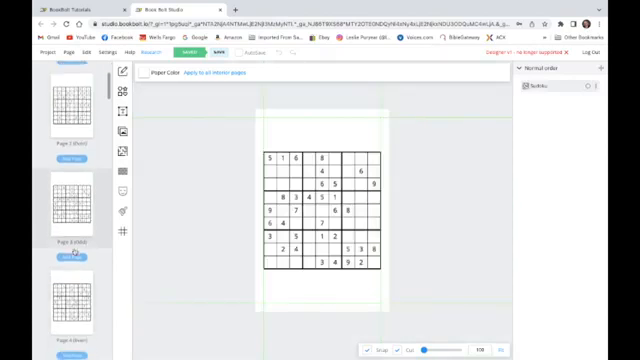
{"action": "scroll", "scroll_direction": "down", "scroll_amount": 3}
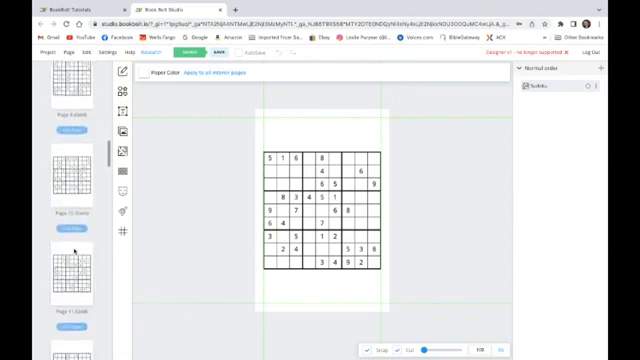
{"action": "scroll", "scroll_direction": "down", "scroll_amount": 3}
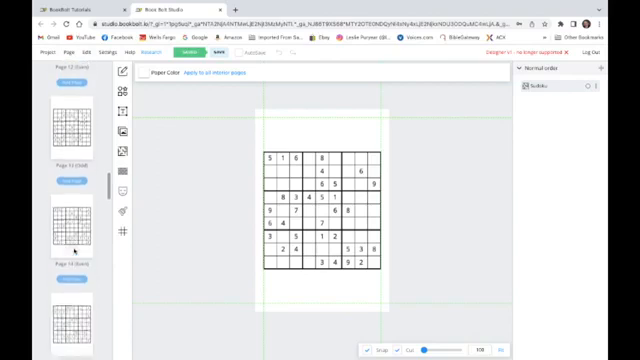
{"action": "scroll", "scroll_direction": "down", "scroll_amount": 3}
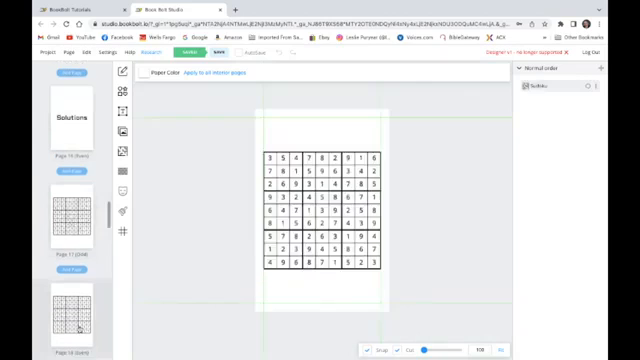
{"action": "scroll", "scroll_direction": "down", "scroll_amount": 3}
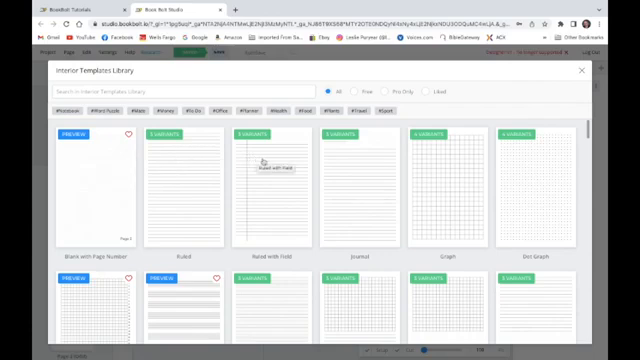
{"action": "mouse_move", "coordinate": [355, 167]}
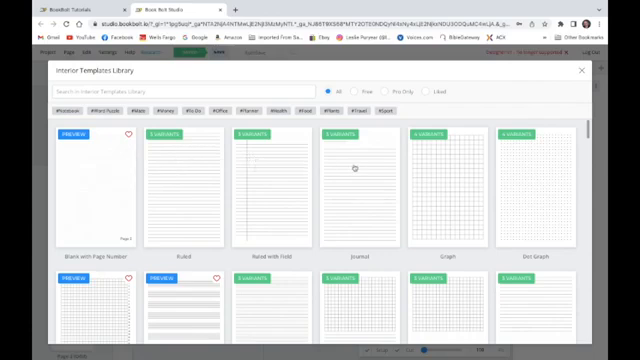
Step: Scroll the interior templates and choose Blank with Page Number to open page selection
{"action": "scroll", "scroll_direction": "down", "scroll_amount": 3}
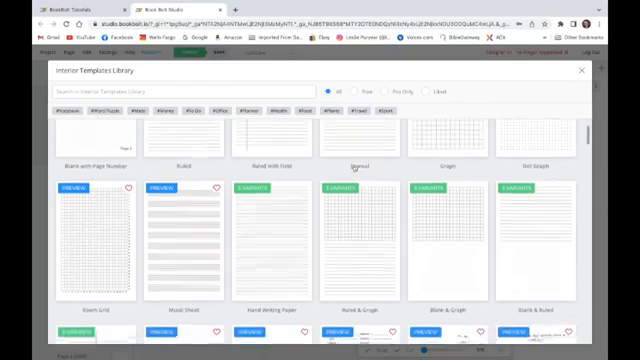
{"action": "scroll", "scroll_direction": "down", "scroll_amount": 3}
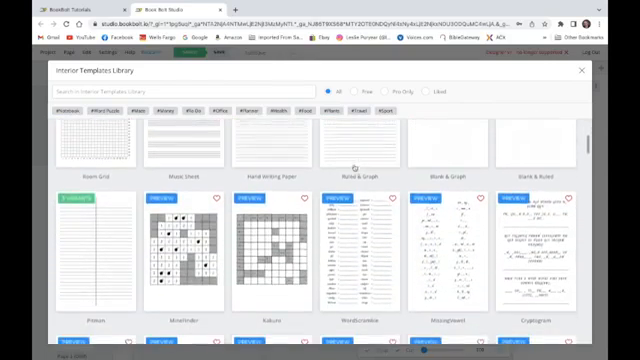
{"action": "scroll", "scroll_direction": "down", "scroll_amount": 3}
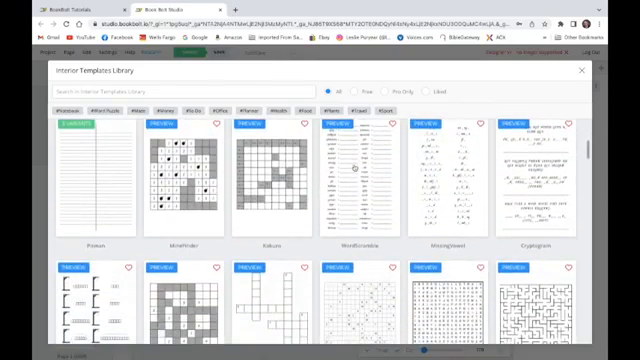
{"action": "scroll", "scroll_direction": "down", "scroll_amount": 3}
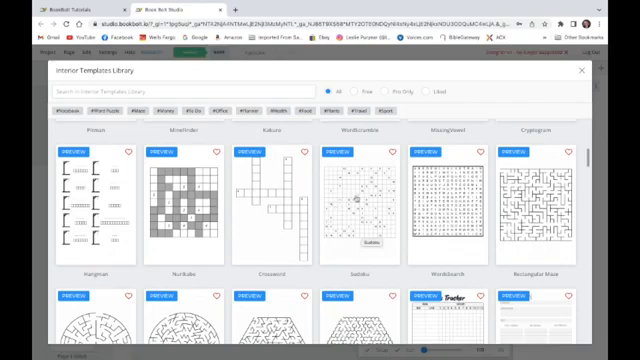
{"action": "scroll", "scroll_direction": "down", "scroll_amount": 3}
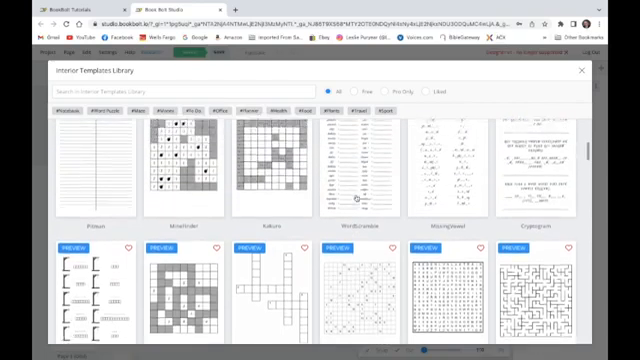
{"action": "scroll", "scroll_direction": "down", "scroll_amount": 3}
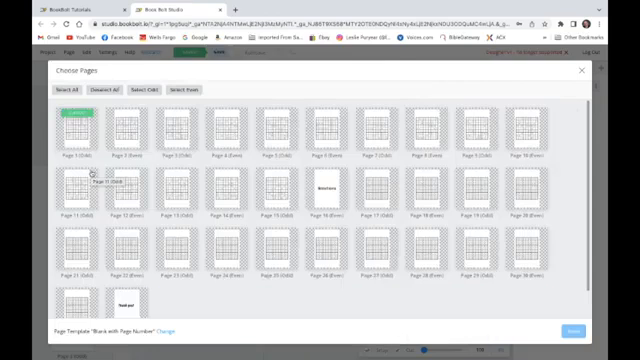
{"action": "mouse_move", "coordinate": [80, 145]}
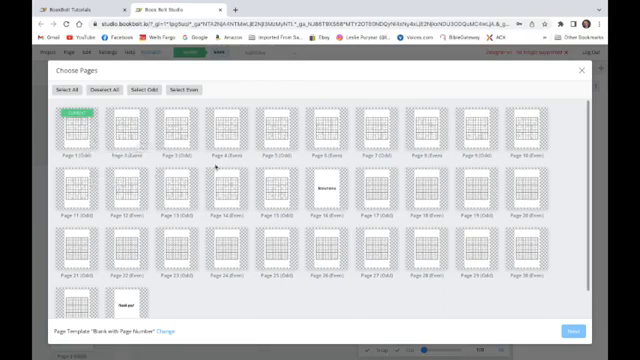
{"action": "mouse_move", "coordinate": [322, 251]}
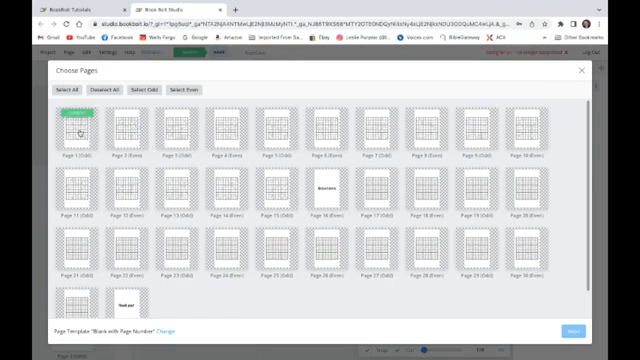
{"action": "mouse_move", "coordinate": [82, 135]}
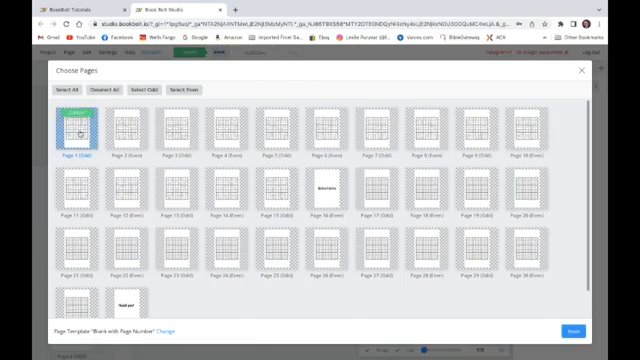
Step: Select puzzle pages 1 through 15 for the Blank with Page Number template
{"action": "left_click", "coordinate": [123, 128]}
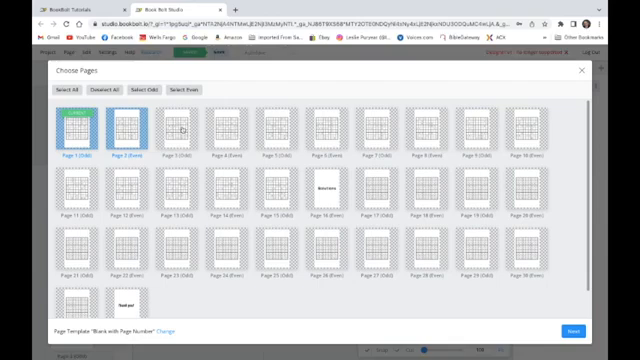
{"action": "left_click", "coordinate": [180, 131]}
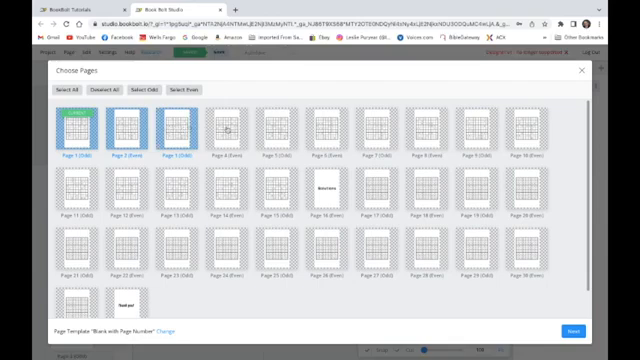
{"action": "left_click", "coordinate": [230, 133]}
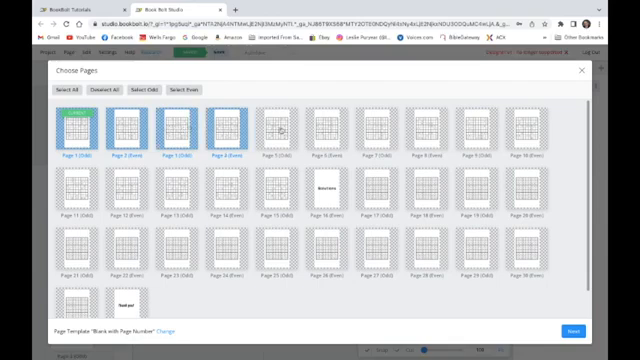
{"action": "left_click", "coordinate": [287, 128]}
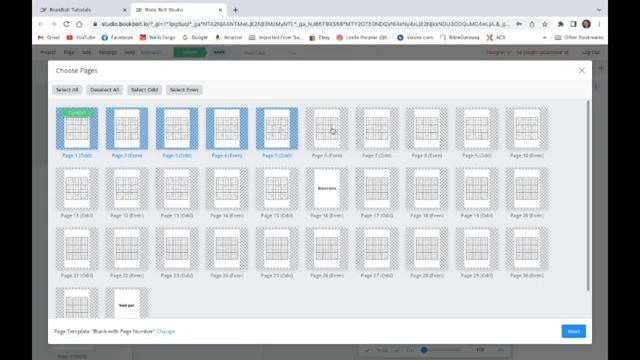
{"action": "left_click", "coordinate": [336, 131]}
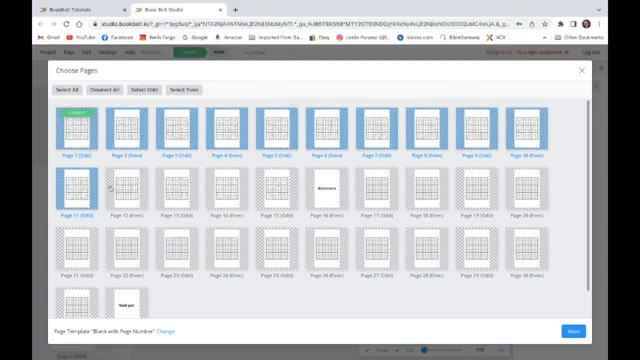
{"action": "left_click", "coordinate": [123, 191]}
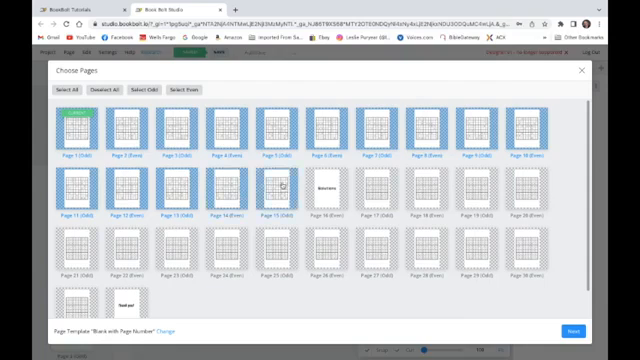
{"action": "left_click", "coordinate": [283, 188]}
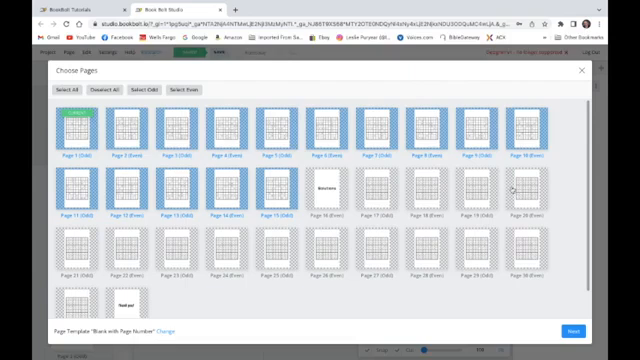
{"action": "mouse_move", "coordinate": [423, 243]}
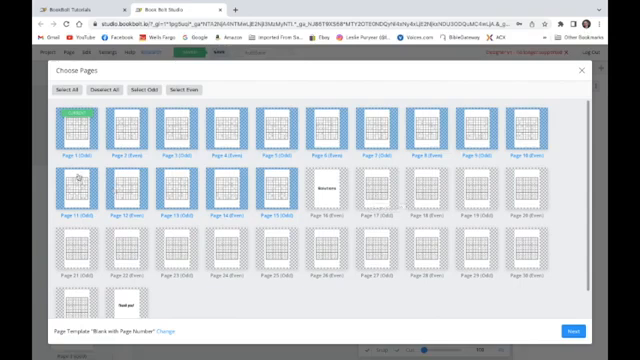
{"action": "mouse_move", "coordinate": [72, 131]}
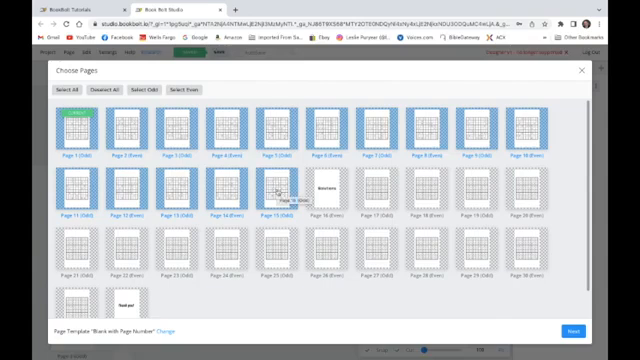
{"action": "mouse_move", "coordinate": [333, 210]}
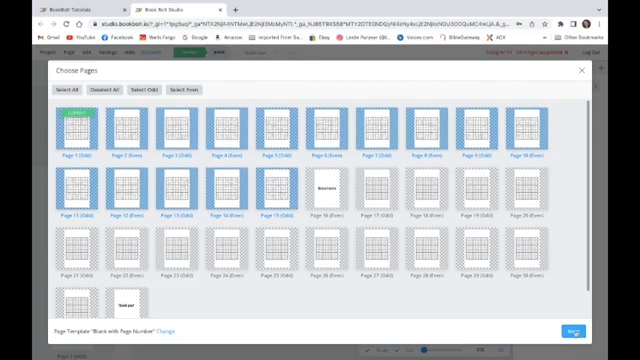
Step: Review options: zero margins, Open Sans 60 px, right-aligned 'Page PAGE_NUMBER', and the colour
{"action": "left_click", "coordinate": [571, 331]}
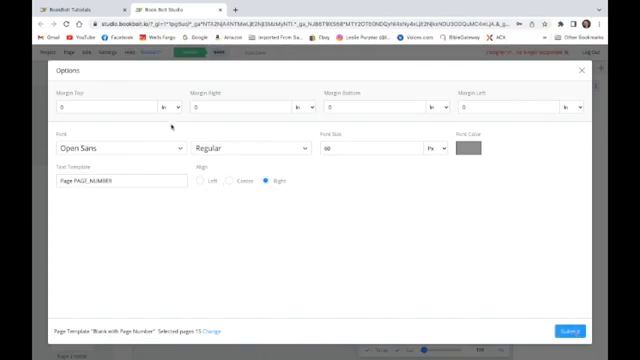
{"action": "mouse_move", "coordinate": [168, 146]}
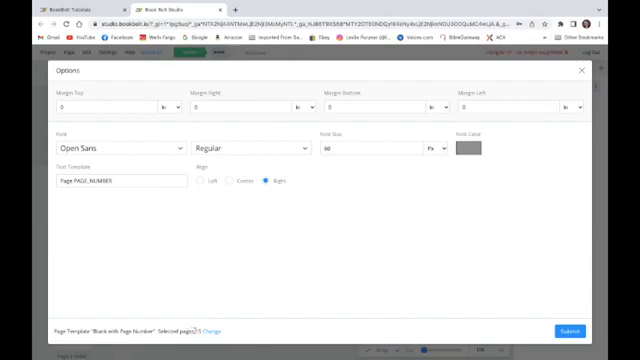
{"action": "mouse_move", "coordinate": [211, 291]}
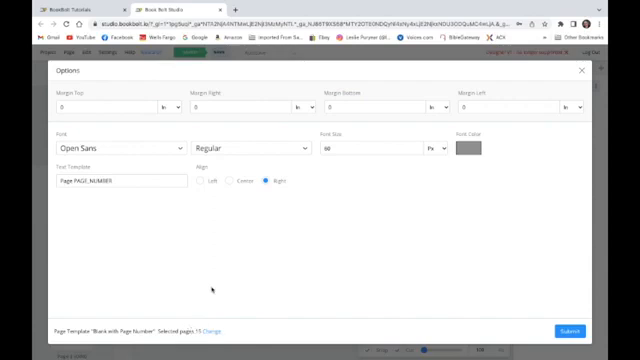
{"action": "mouse_move", "coordinate": [203, 293]}
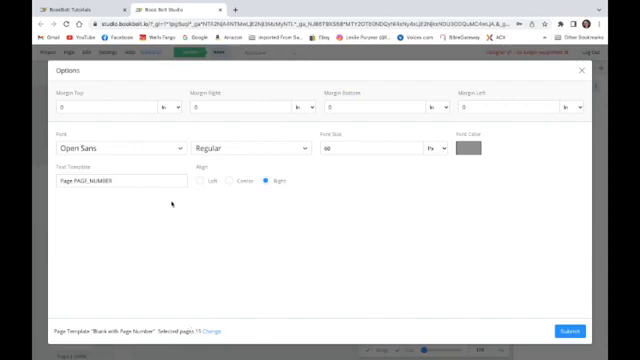
{"action": "mouse_move", "coordinate": [150, 151]}
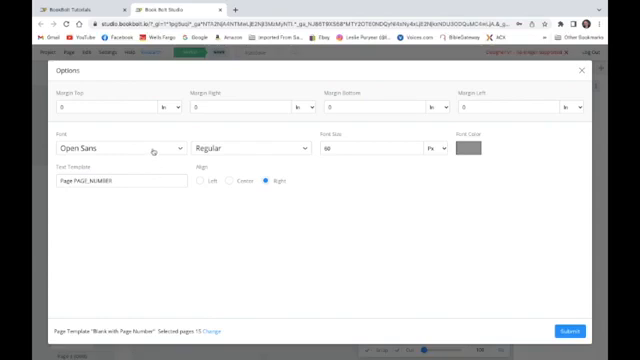
{"action": "mouse_move", "coordinate": [206, 158]}
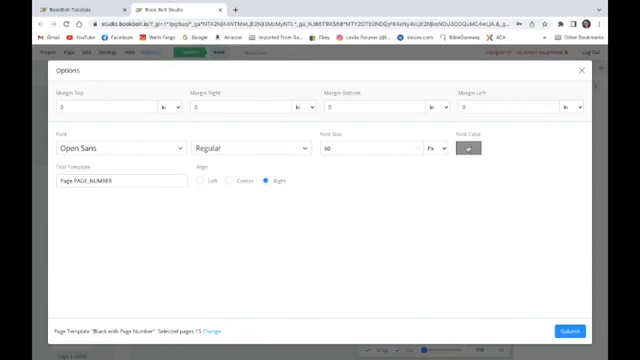
{"action": "left_click", "coordinate": [469, 150]}
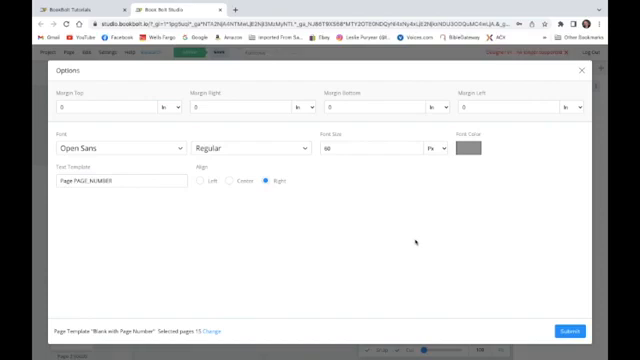
{"action": "mouse_move", "coordinate": [573, 293]}
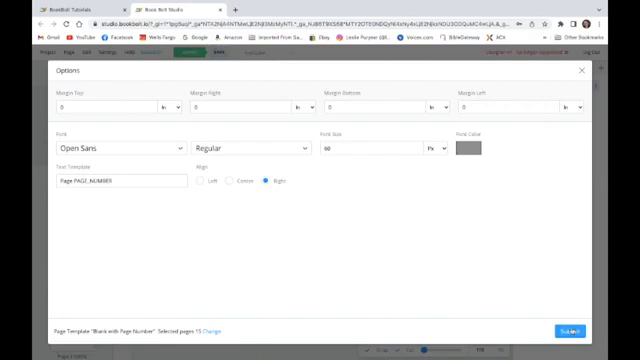
Step: Submit the options to add page numbers to puzzle pages 1–15
{"action": "left_click", "coordinate": [572, 328]}
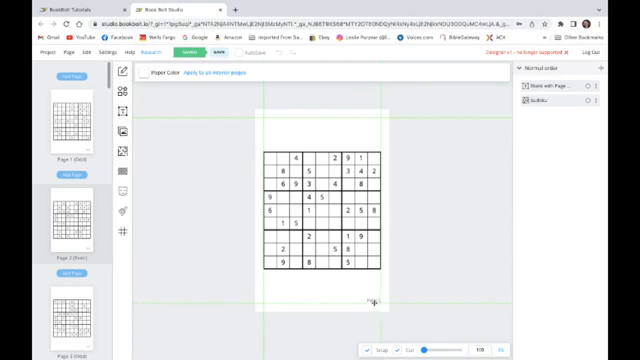
{"action": "mouse_move", "coordinate": [377, 301]}
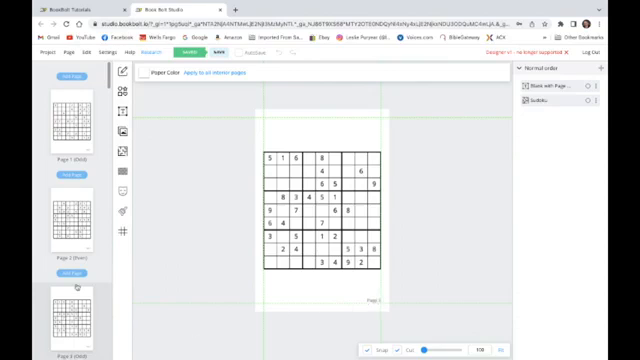
Step: Scroll past pages 15–17 and choose Blank with Page Number to open page selection
{"action": "scroll", "scroll_direction": "down", "scroll_amount": 3}
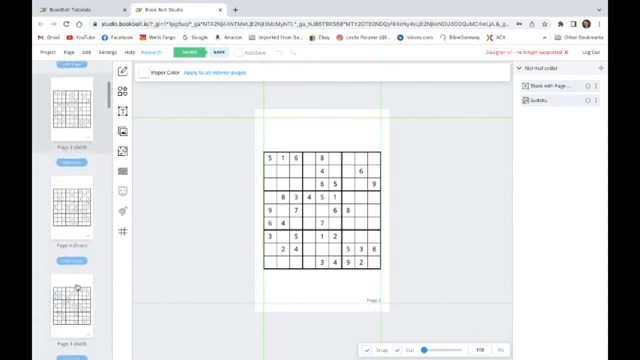
{"action": "scroll", "scroll_direction": "down", "scroll_amount": 3}
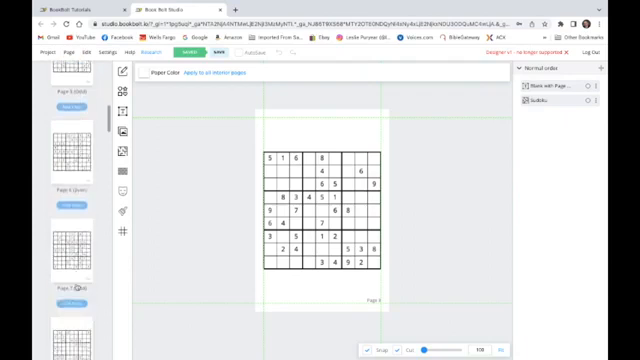
{"action": "scroll", "scroll_direction": "down", "scroll_amount": 3}
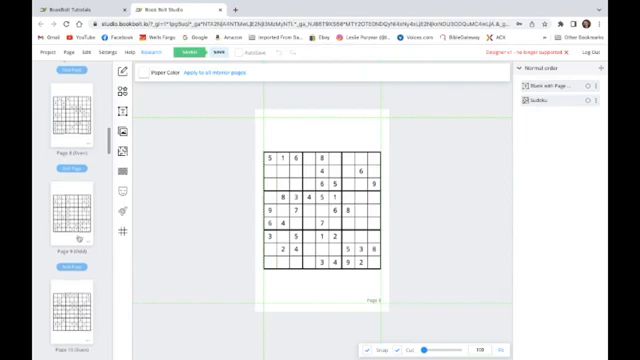
{"action": "scroll", "scroll_direction": "down", "scroll_amount": 3}
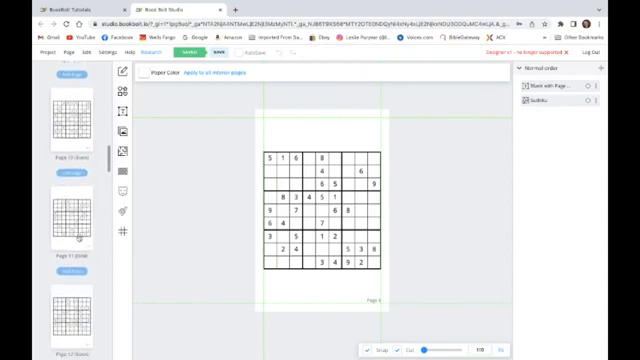
{"action": "scroll", "scroll_direction": "down", "scroll_amount": 3}
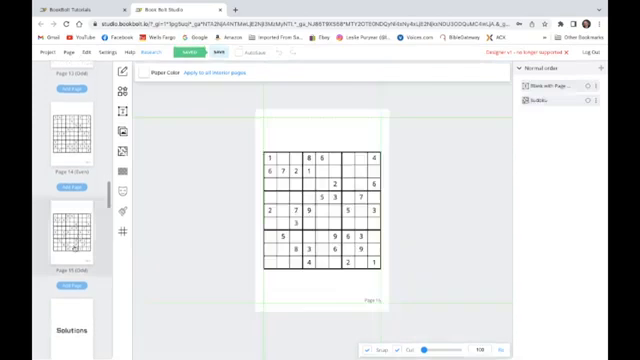
{"action": "mouse_move", "coordinate": [370, 300]}
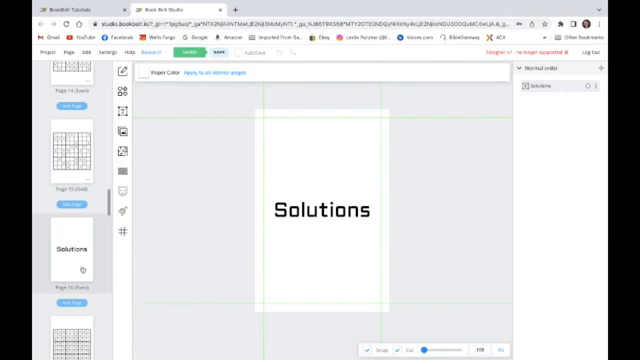
{"action": "scroll", "scroll_direction": "down", "scroll_amount": 3}
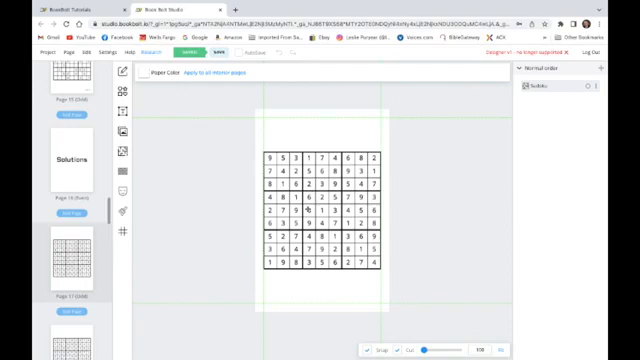
{"action": "mouse_move", "coordinate": [318, 201]}
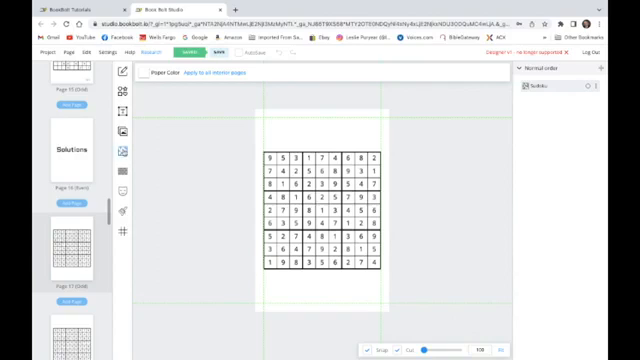
{"action": "mouse_move", "coordinate": [124, 131]}
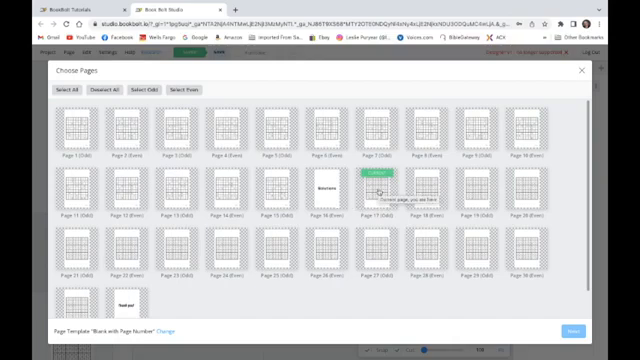
Step: Select solution pages 17, 18 and onward through page 31 in the page chooser
{"action": "left_click", "coordinate": [384, 186]}
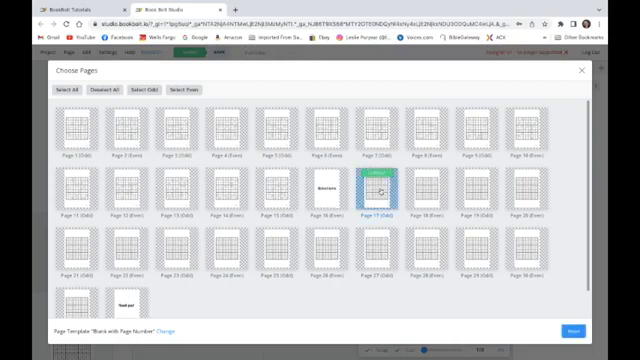
{"action": "left_click", "coordinate": [432, 185]}
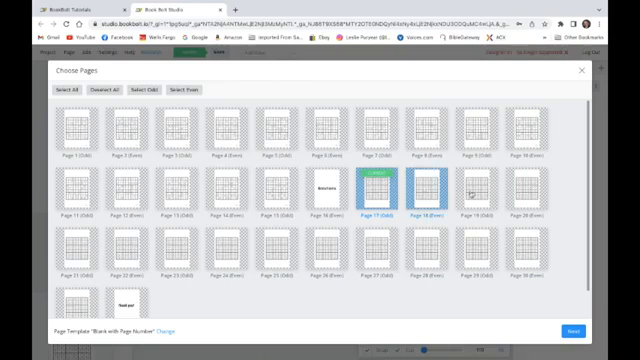
{"action": "left_click", "coordinate": [469, 190]}
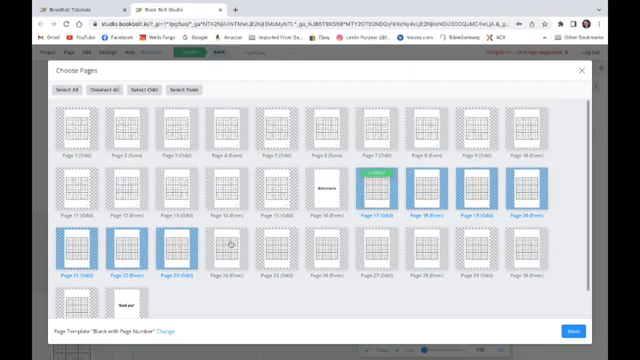
{"action": "left_click", "coordinate": [208, 247]}
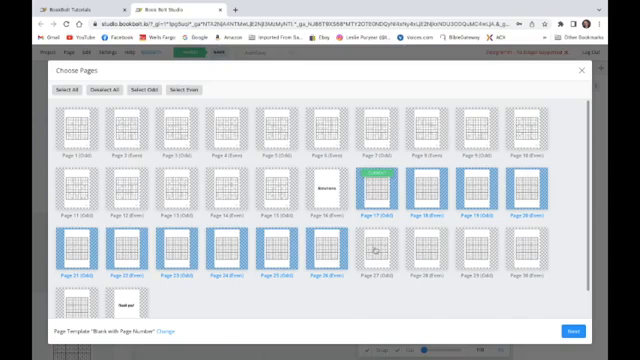
{"action": "left_click", "coordinate": [394, 247]}
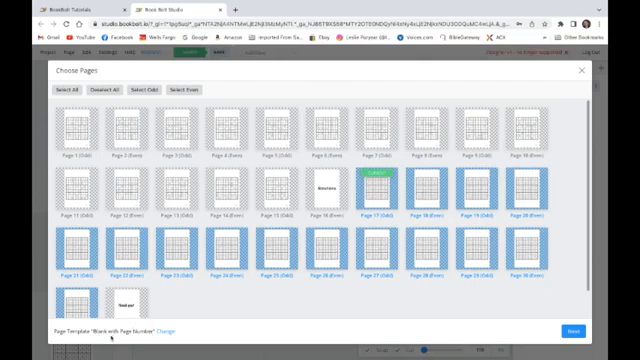
{"action": "mouse_move", "coordinate": [327, 314]}
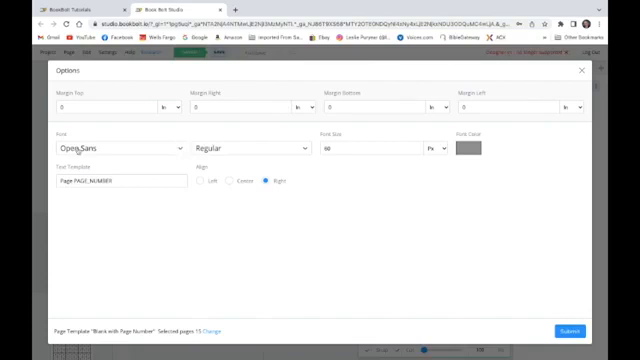
{"action": "mouse_move", "coordinate": [210, 151]}
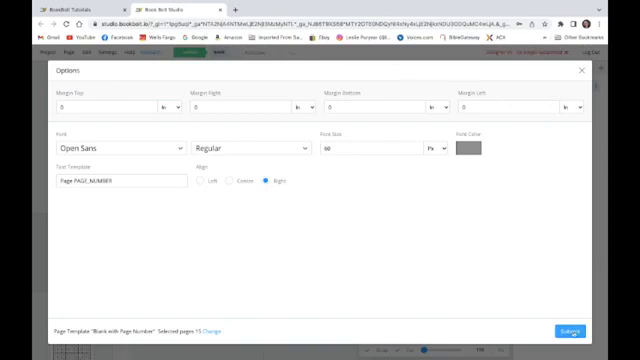
Step: Submit right-aligned Open Sans 60 'Page PAGE_NUMBER' numbering for solution pages 17–31
{"action": "left_click", "coordinate": [573, 330]}
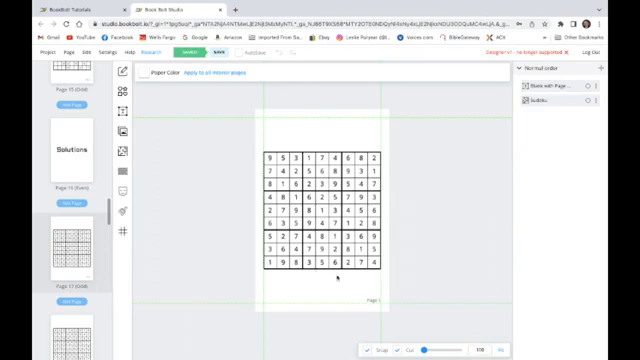
{"action": "mouse_move", "coordinate": [374, 300]}
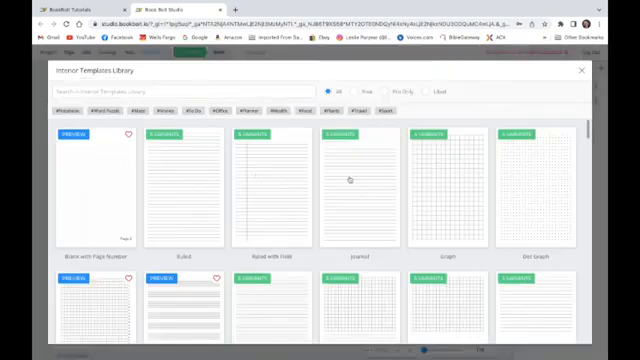
{"action": "scroll", "scroll_direction": "down", "scroll_amount": 3}
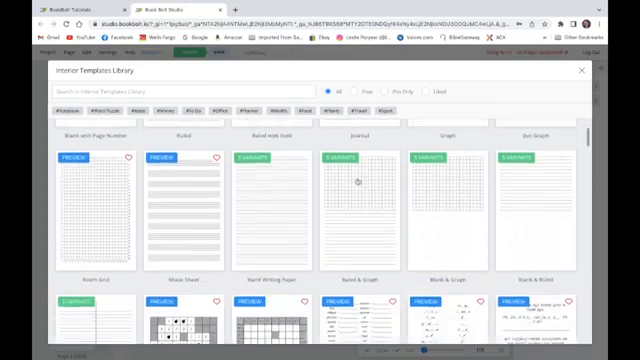
{"action": "scroll", "scroll_direction": "down", "scroll_amount": 3}
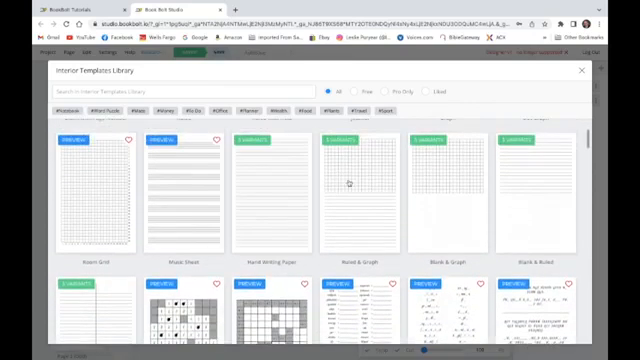
{"action": "scroll", "scroll_direction": "down", "scroll_amount": 3}
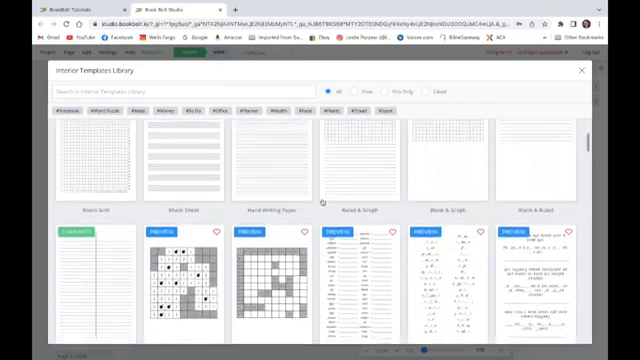
{"action": "scroll", "scroll_direction": "down", "scroll_amount": 3}
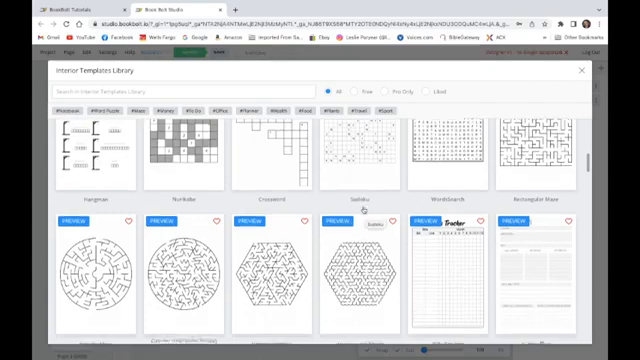
{"action": "scroll", "scroll_direction": "down", "scroll_amount": 3}
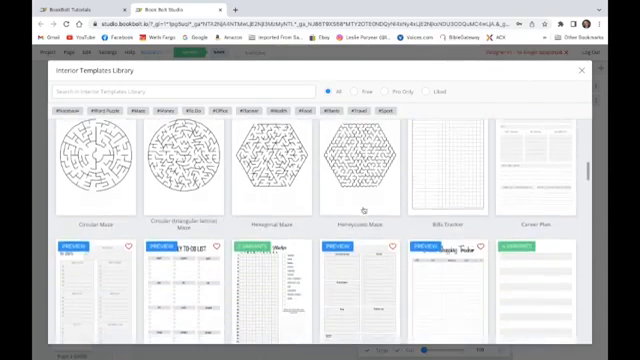
{"action": "scroll", "scroll_direction": "down", "scroll_amount": 3}
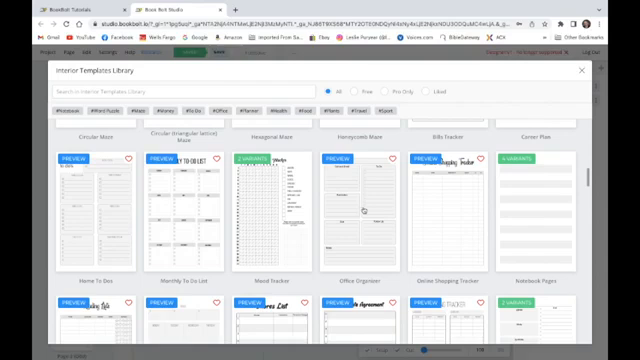
{"action": "scroll", "scroll_direction": "down", "scroll_amount": 3}
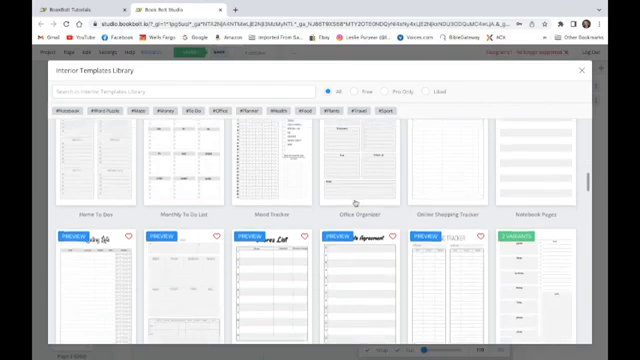
{"action": "scroll", "scroll_direction": "down", "scroll_amount": 3}
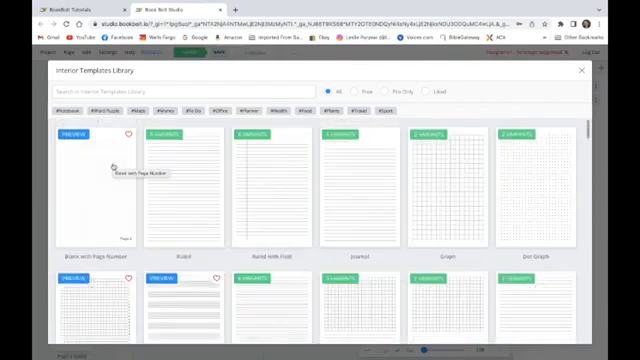